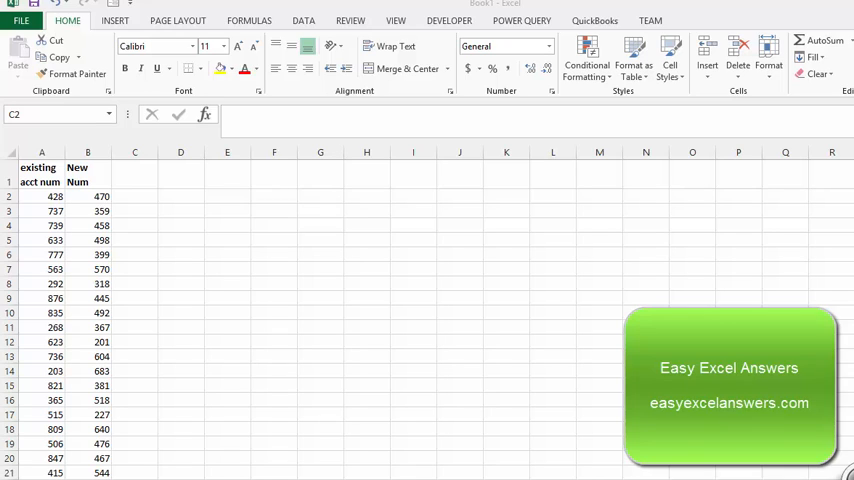
{"action": "mouse_move", "coordinate": [292, 92]}
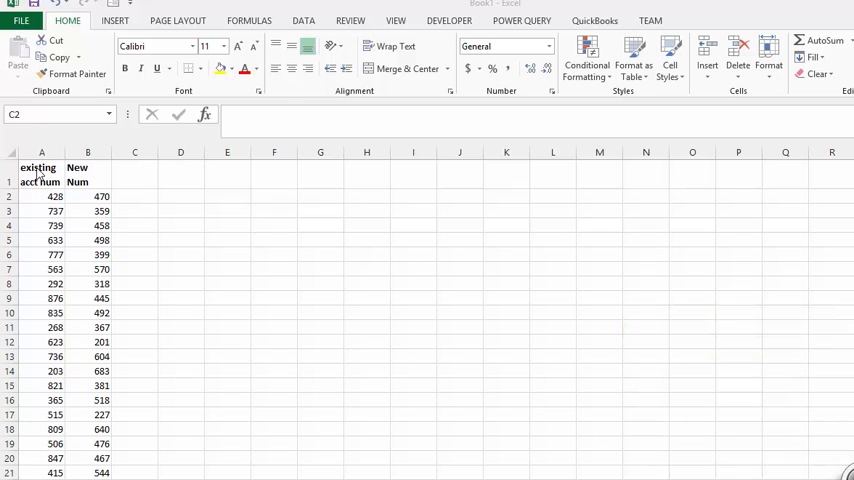
{"action": "mouse_move", "coordinate": [36, 380]}
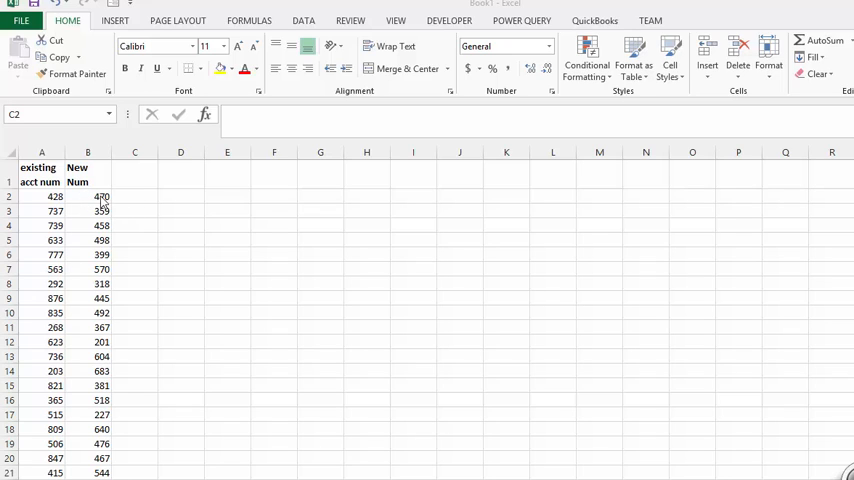
{"action": "mouse_move", "coordinate": [128, 204]}
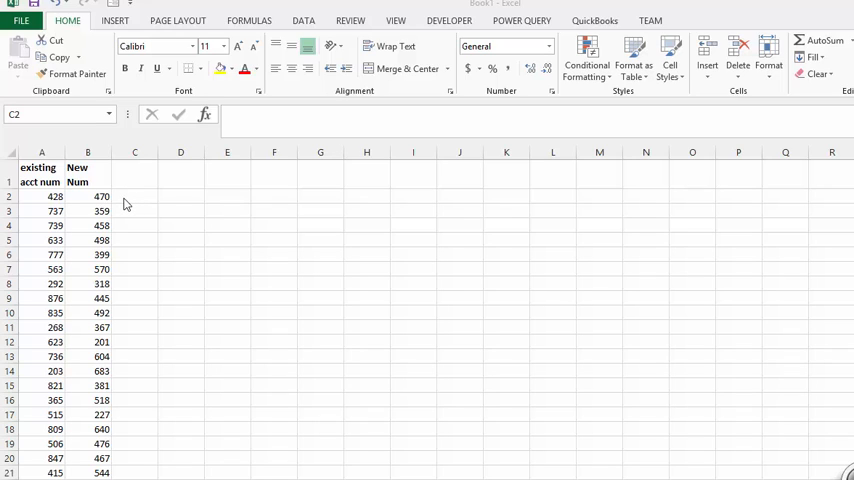
{"action": "mouse_move", "coordinate": [120, 204]}
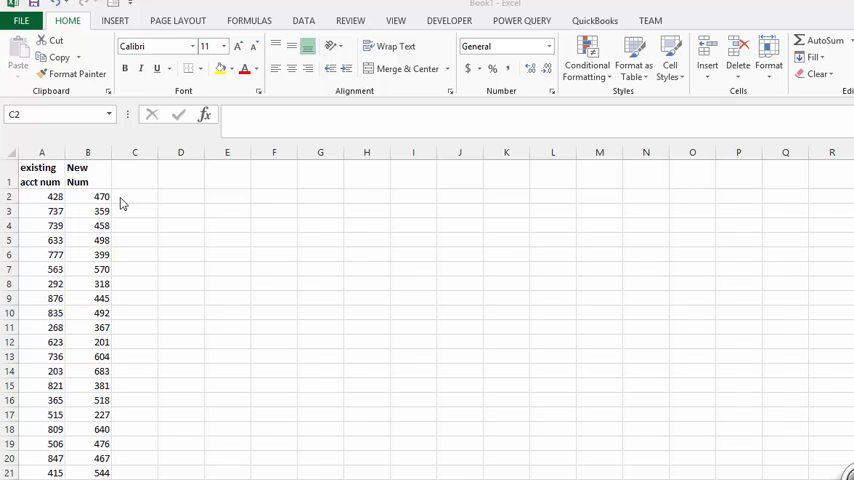
Begin =MATCH( in cell C2 with B2 as the lookup value.
{"action": "left_click", "coordinate": [134, 196]}
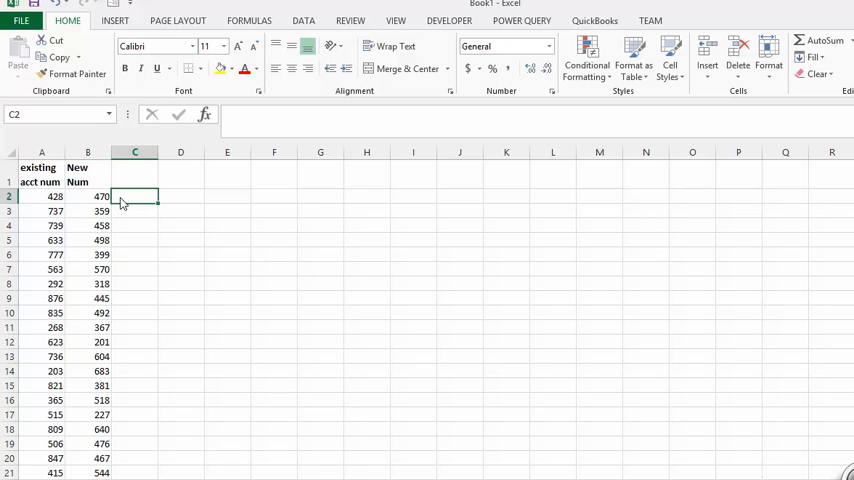
{"action": "type", "text": "="}
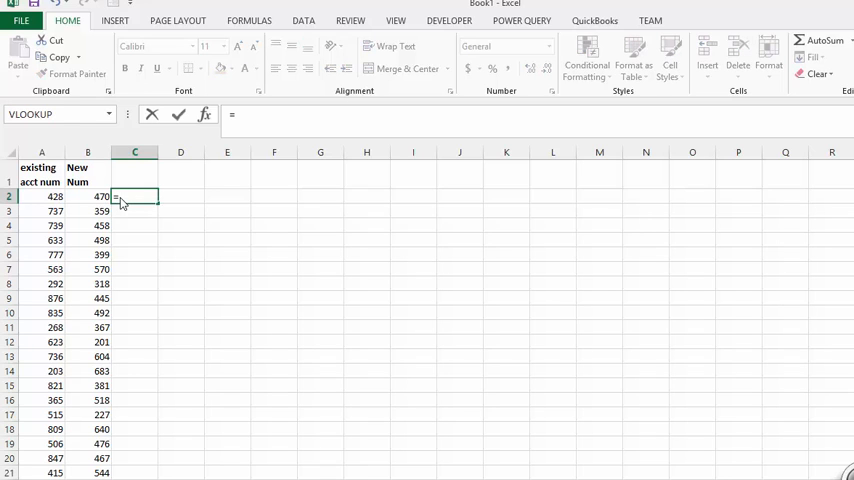
{"action": "type", "text": "=mat"}
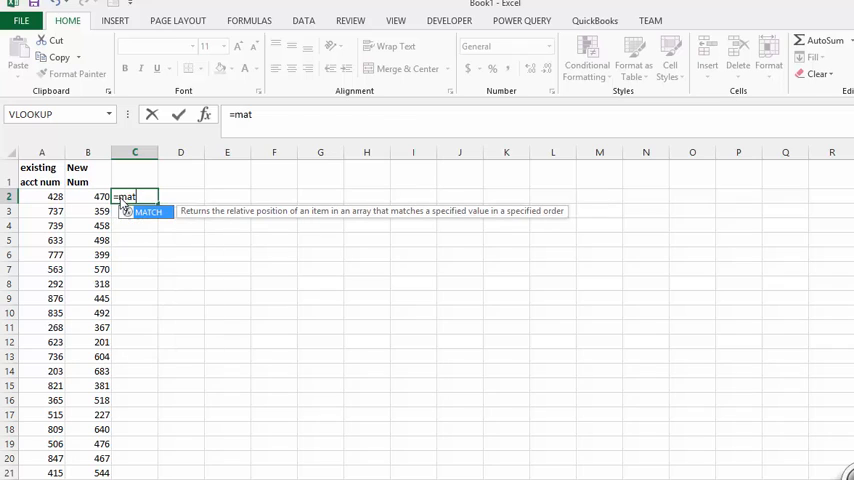
{"action": "type", "text": "ch"}
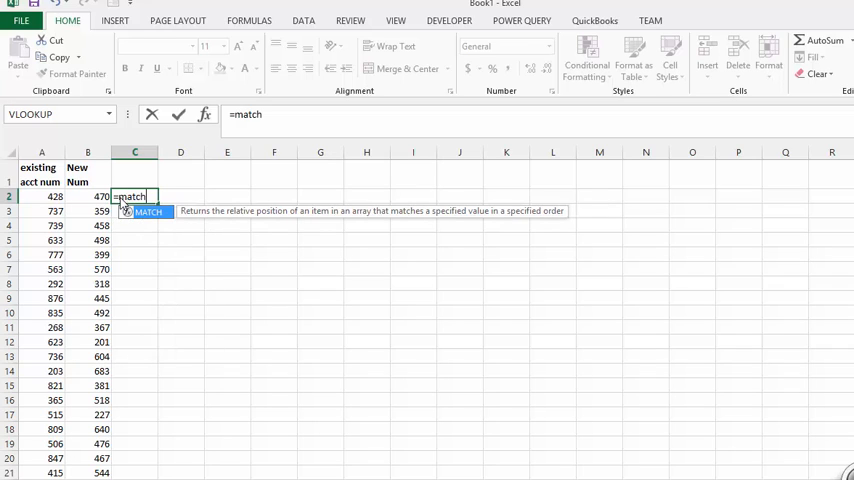
{"action": "type", "text": "("}
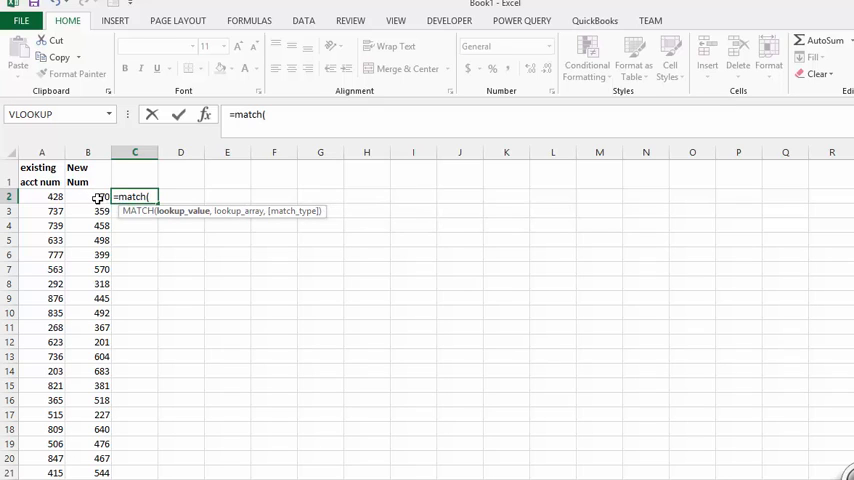
{"action": "left_click", "coordinate": [88, 196]}
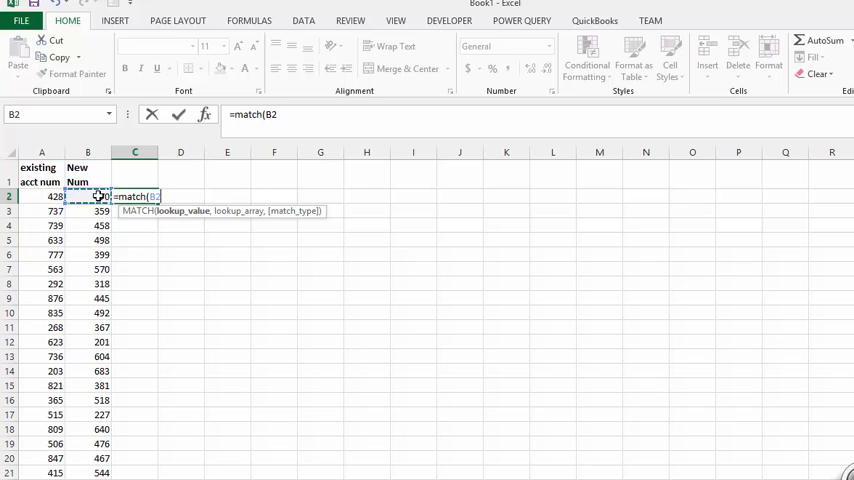
{"action": "type", "text": ","}
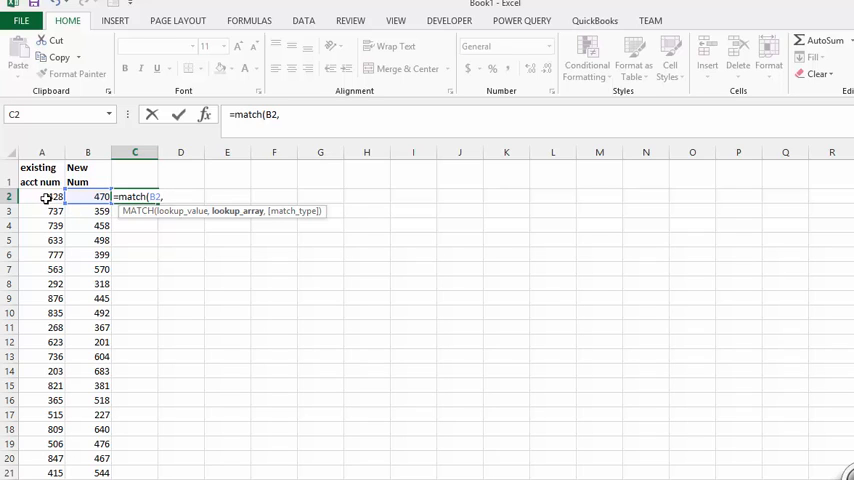
Complete the formula with lookup range A2:A438 and exact-match type 0.
{"action": "left_click", "coordinate": [44, 196]}
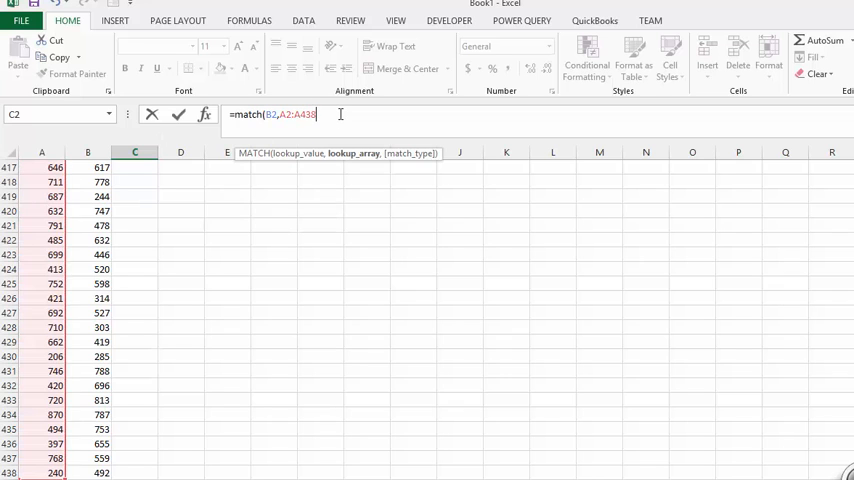
{"action": "type", "text": ","}
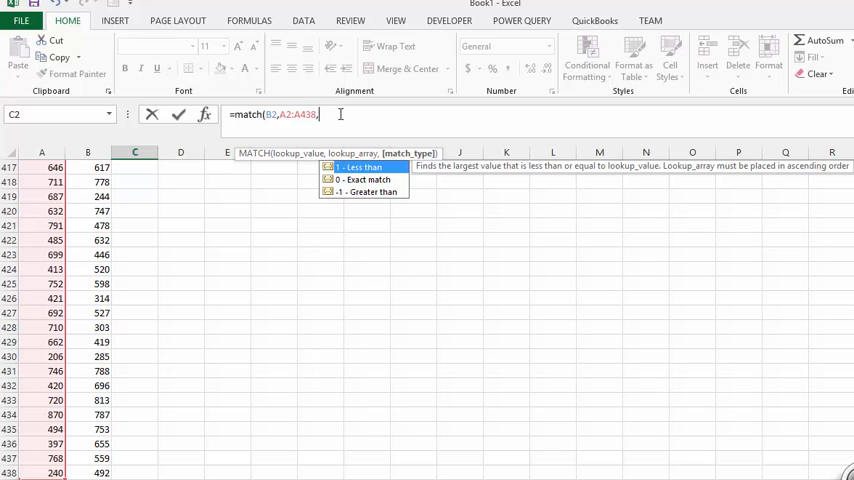
{"action": "type", "text": "0"}
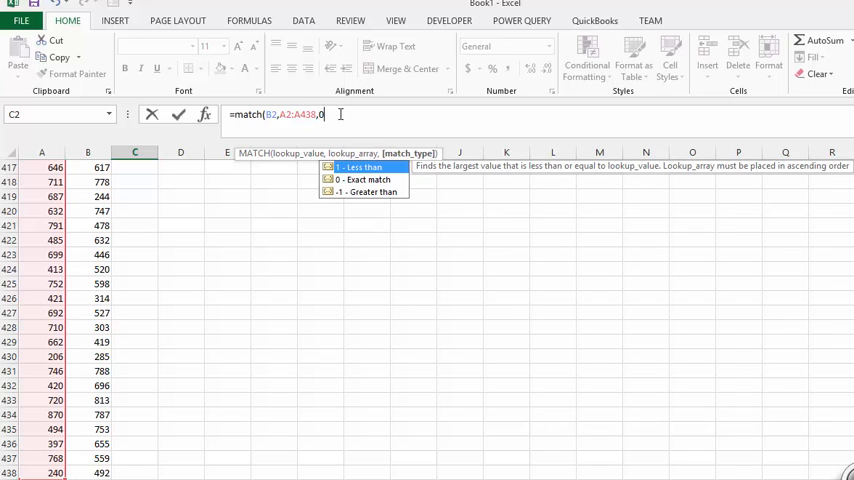
{"action": "type", "text": ")"}
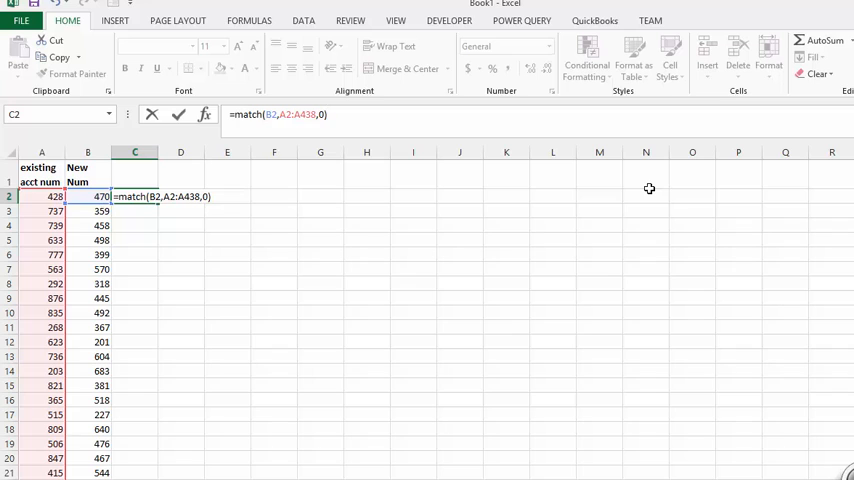
Enter =MATCH(B2,A2:A438,0) in C2 and fill it down column C.
{"action": "key", "text": "Enter"}
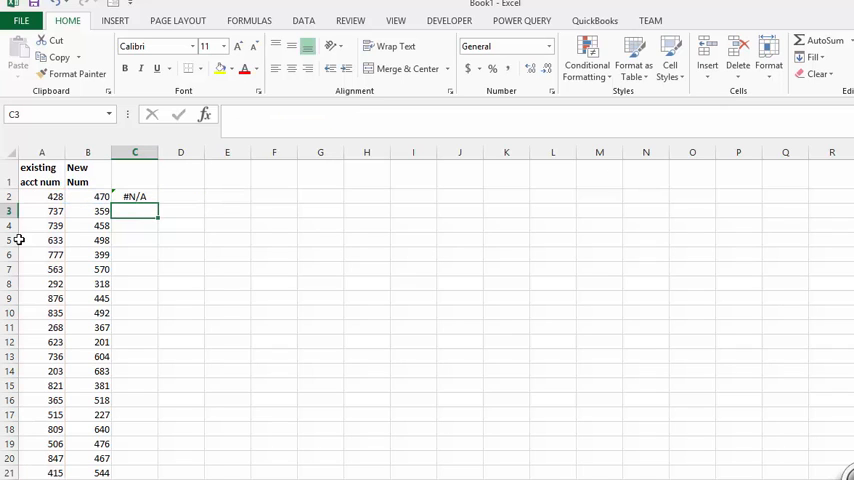
{"action": "left_click", "coordinate": [136, 196]}
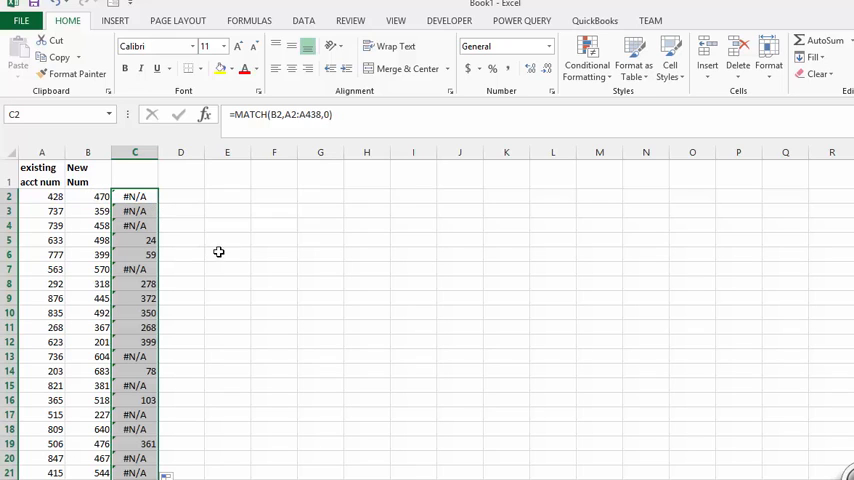
{"action": "scroll", "scroll_direction": "down", "scroll_amount": 3}
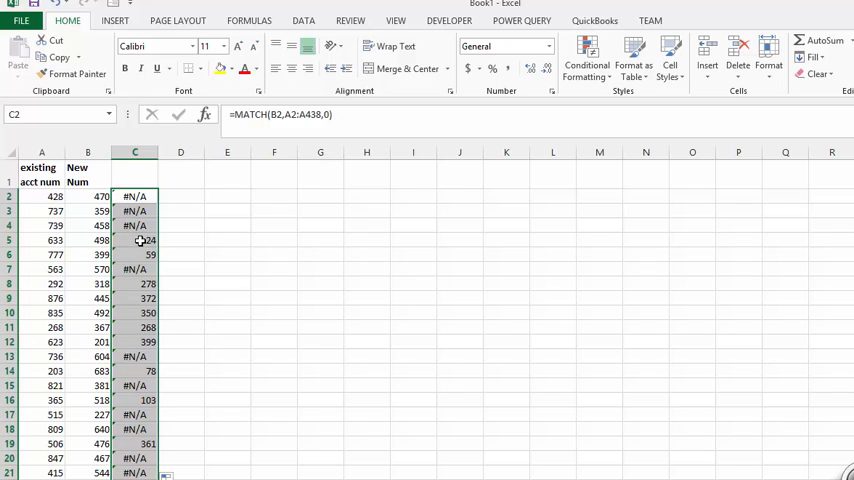
Review the filled results, checking C5 and scrolling through positions and #N/A values.
{"action": "left_click", "coordinate": [136, 240]}
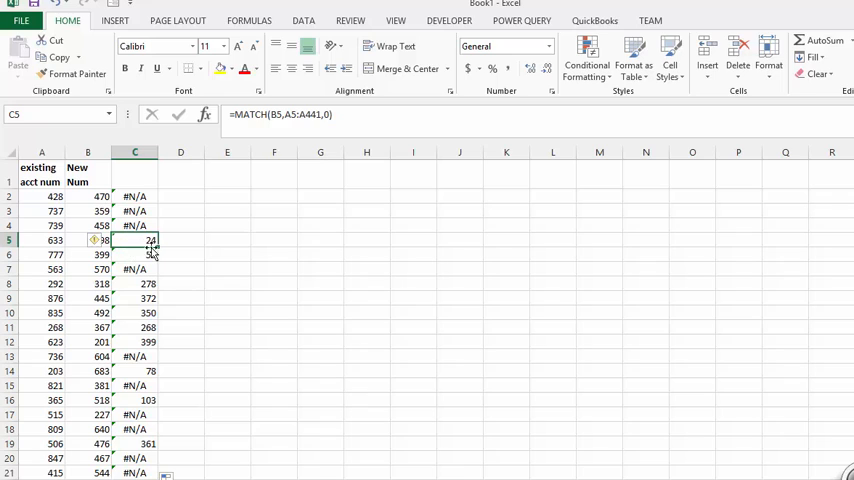
{"action": "left_click", "coordinate": [228, 240]}
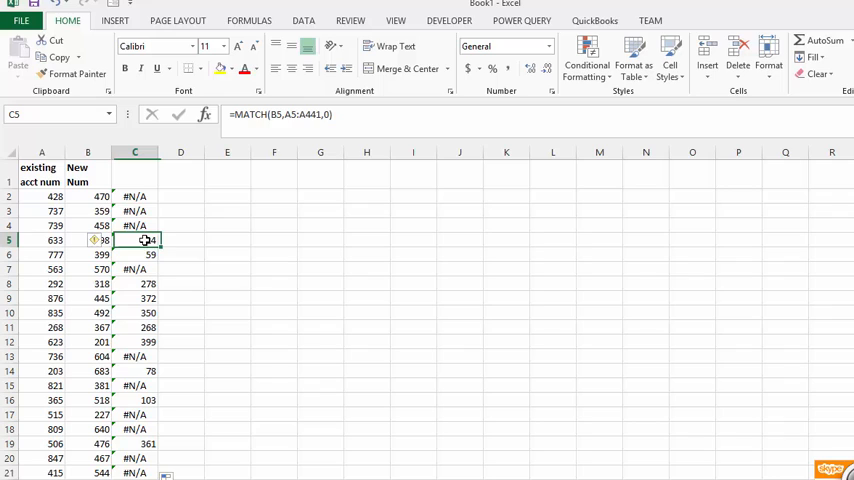
{"action": "mouse_move", "coordinate": [148, 254]}
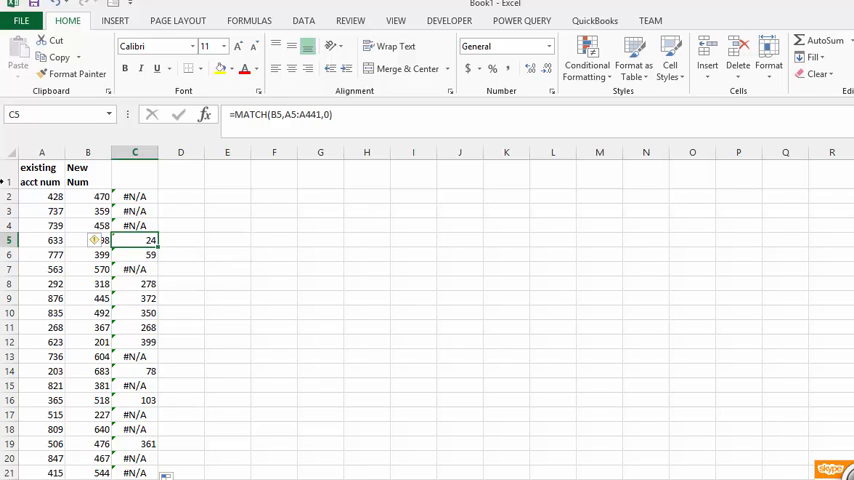
{"action": "mouse_move", "coordinate": [92, 224]}
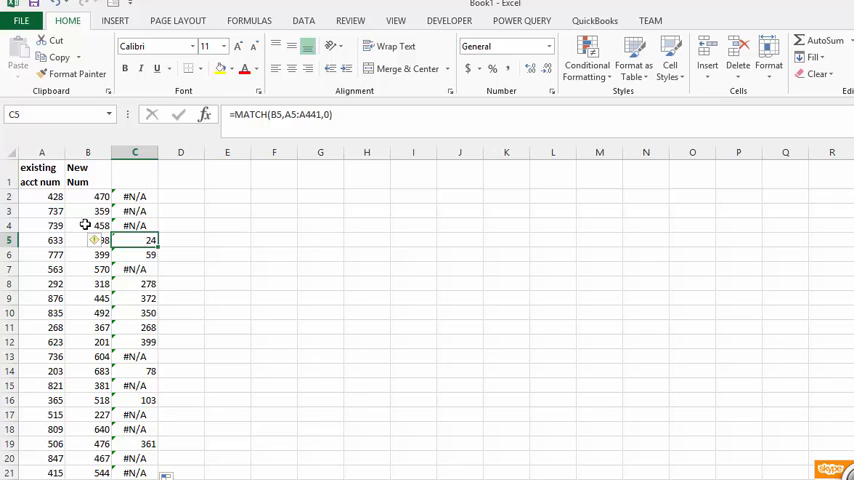
{"action": "mouse_move", "coordinate": [144, 252]}
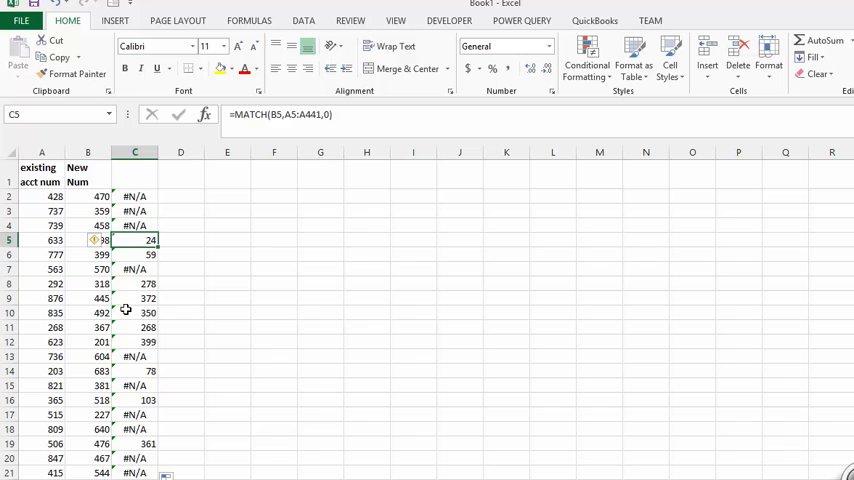
{"action": "scroll", "scroll_direction": "down", "scroll_amount": 3}
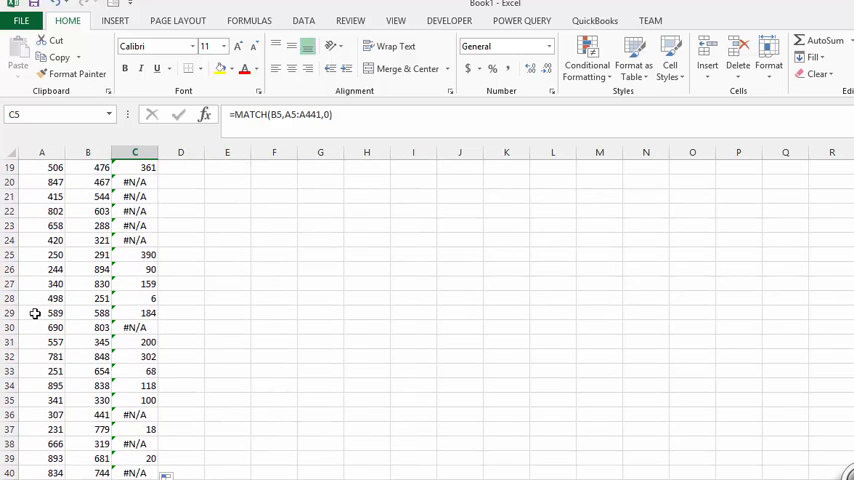
{"action": "left_click", "coordinate": [40, 298]}
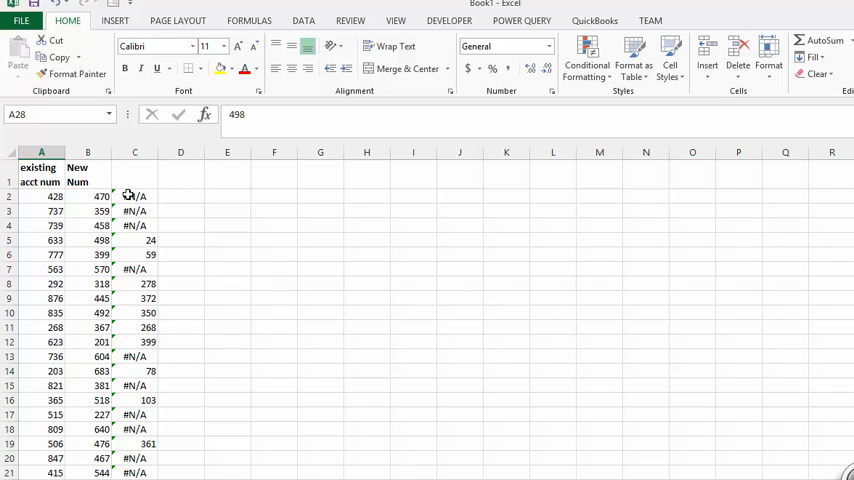
Wrap the MATCH in C2 inside IF(ISNUMBER(...)).
{"action": "left_click", "coordinate": [134, 196]}
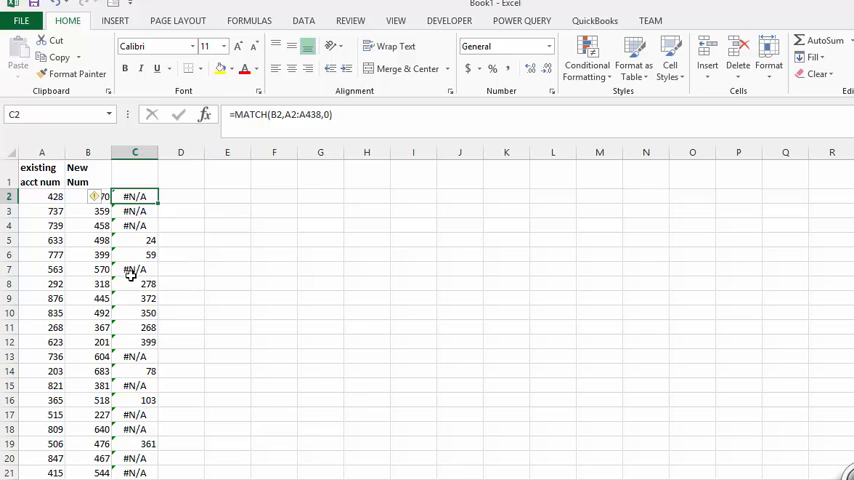
{"action": "mouse_move", "coordinate": [124, 270]}
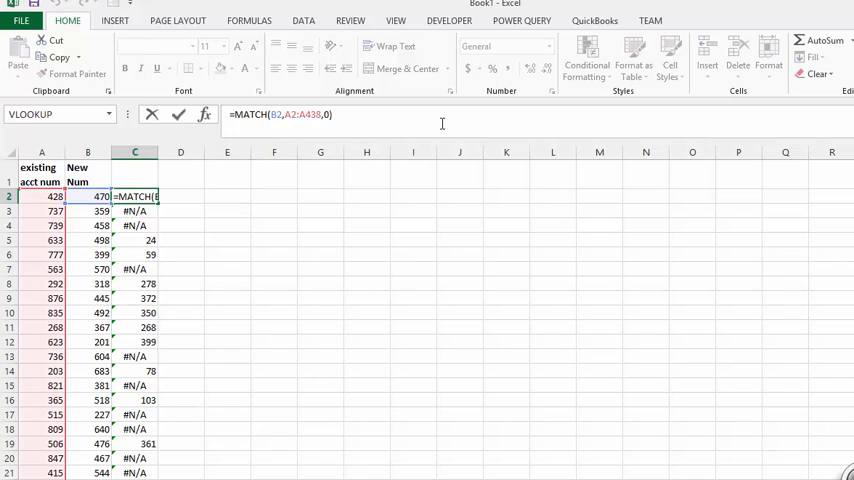
{"action": "type", "text": "if("}
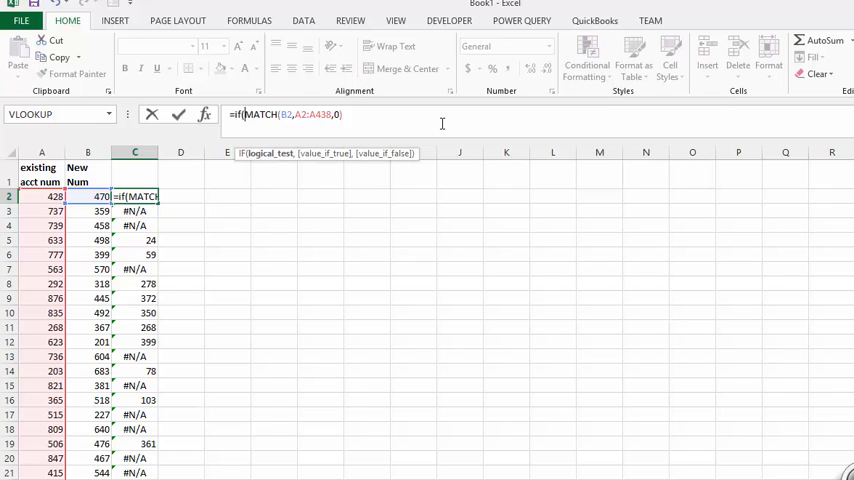
{"action": "type", "text": "is"}
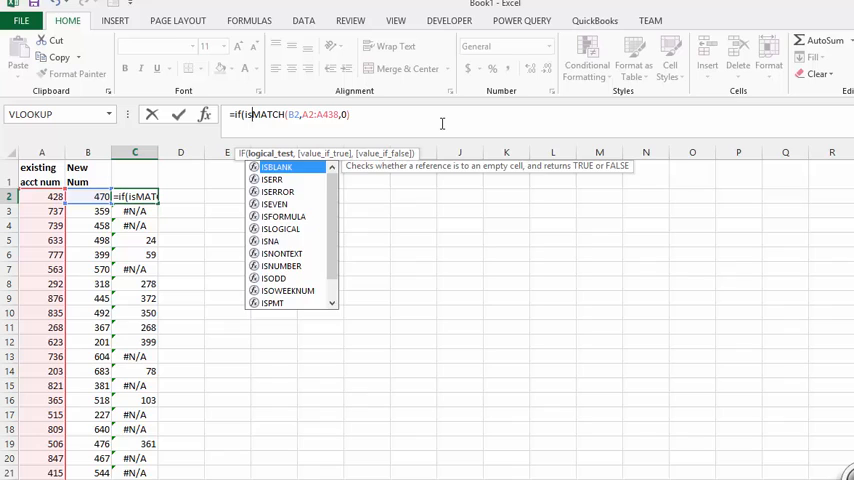
{"action": "type", "text": "isnumber("}
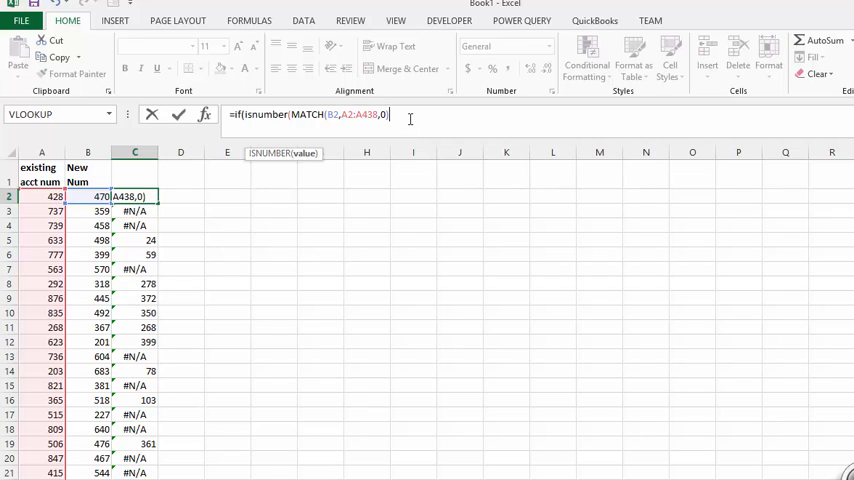
{"action": "type", "text": ")"}
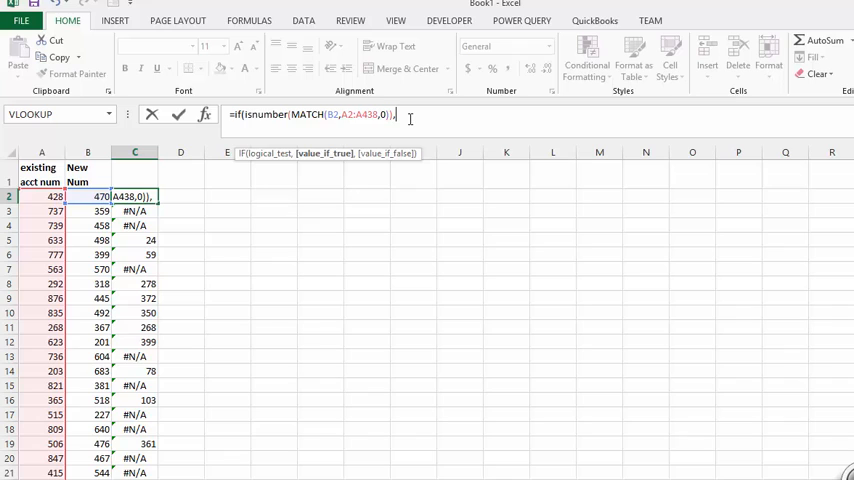
Finish the IF with "yes" and "no" results so C2 shows no instead of #N/A.
{"action": "type", "text": ",\"ye"}
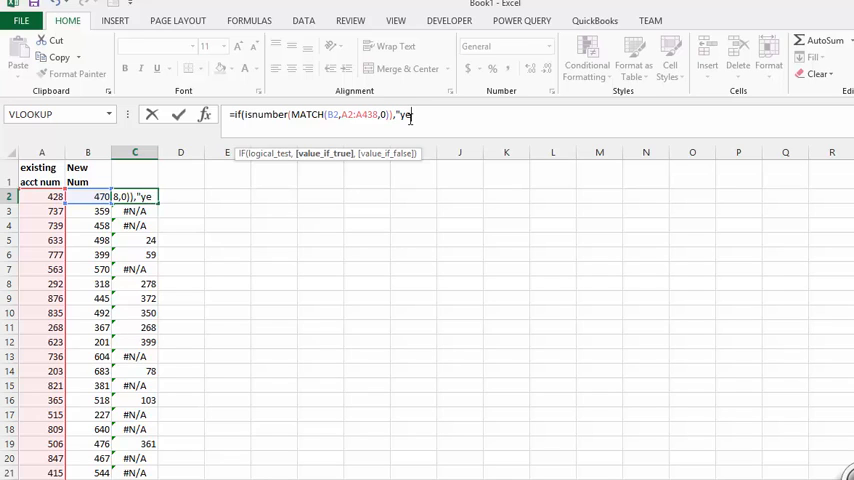
{"action": "type", "text": "s"}
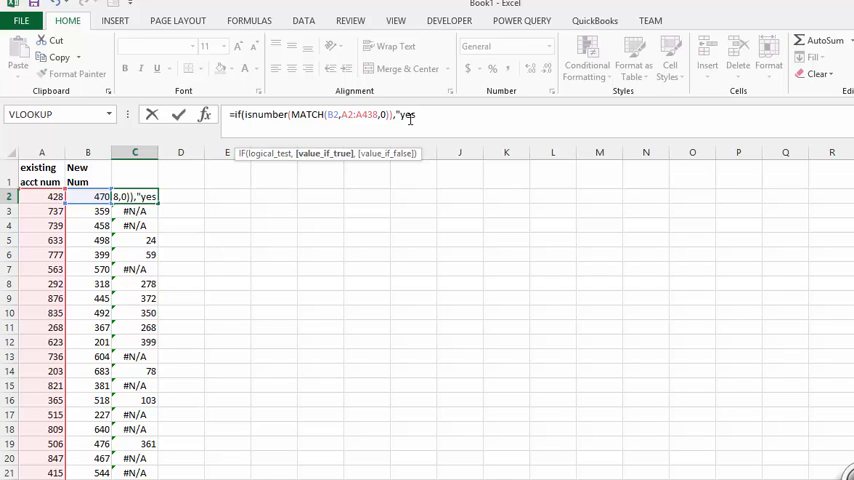
{"action": "type", "text": ","}
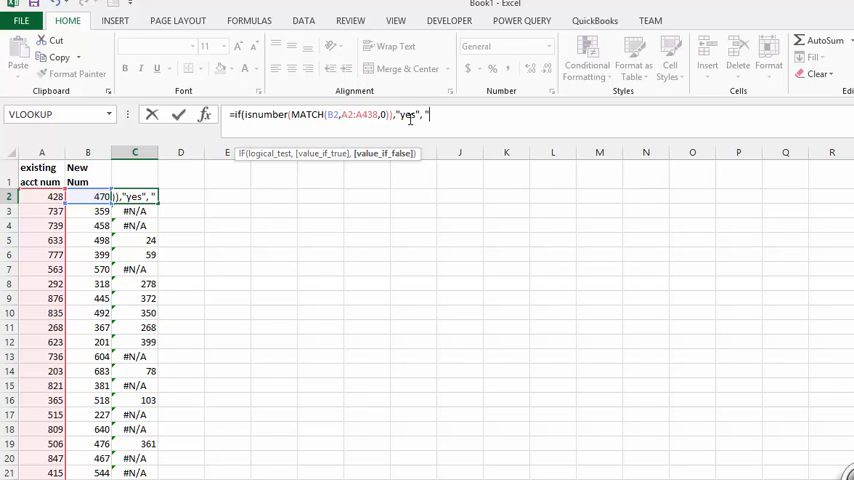
{"action": "type", "text": "no"}
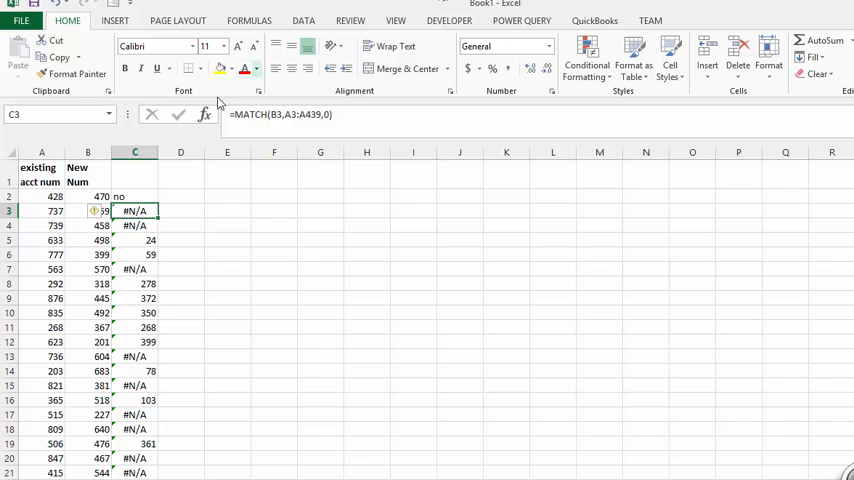
Fill the IF(ISNUMBER(MATCH())) formula from C2 down column C, labelling each number yes or no.
{"action": "left_click", "coordinate": [136, 196]}
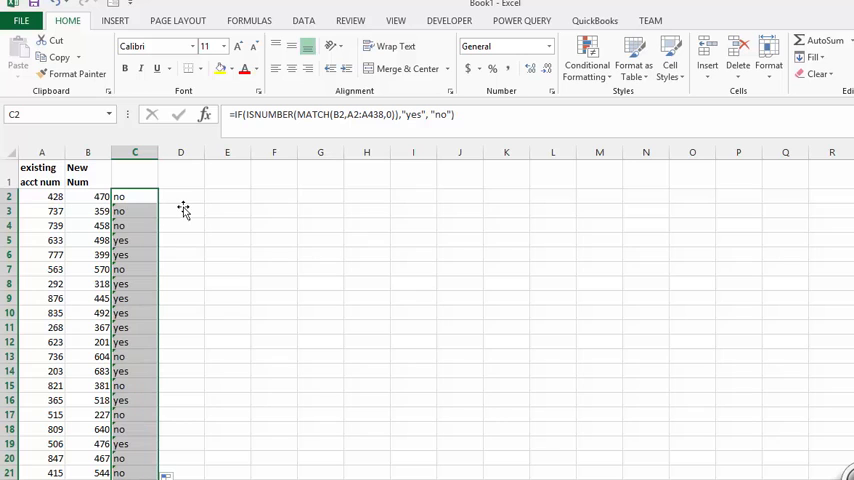
{"action": "scroll", "scroll_direction": "down", "scroll_amount": 3}
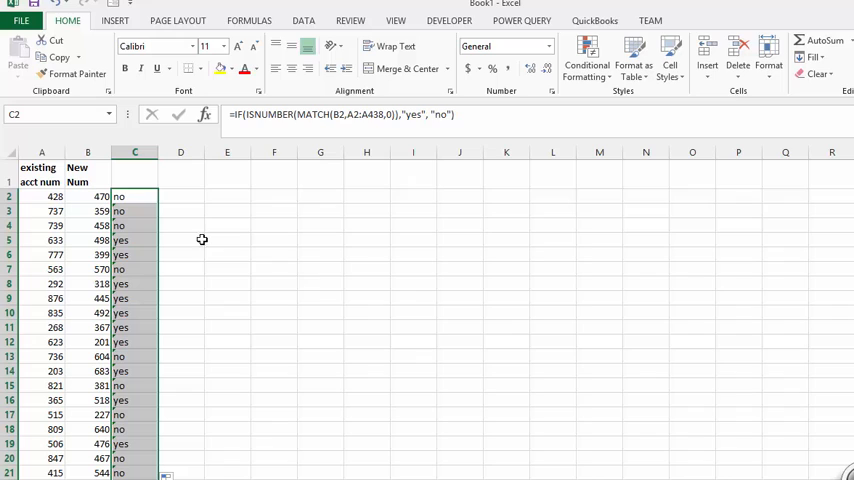
{"action": "mouse_move", "coordinate": [274, 196]}
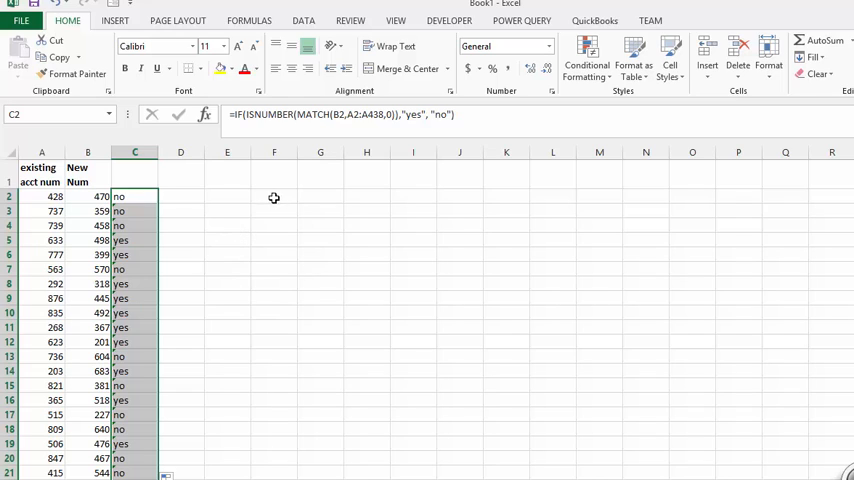
{"action": "mouse_move", "coordinate": [224, 232]}
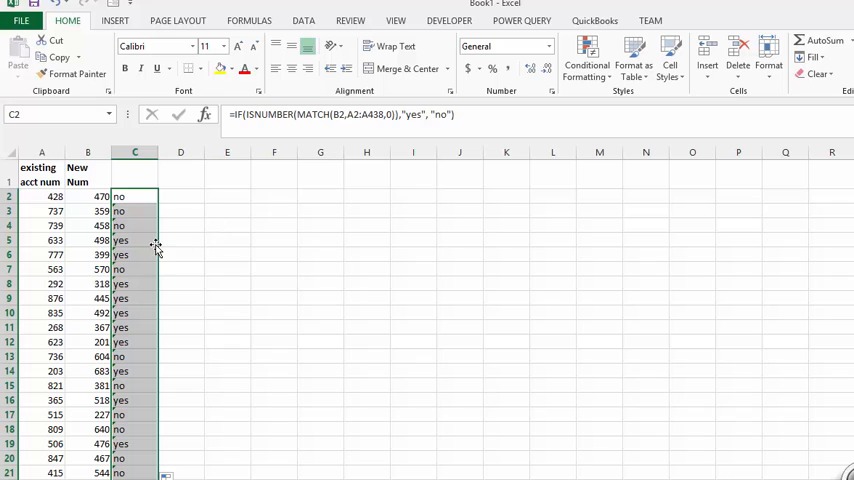
{"action": "mouse_move", "coordinate": [208, 332]}
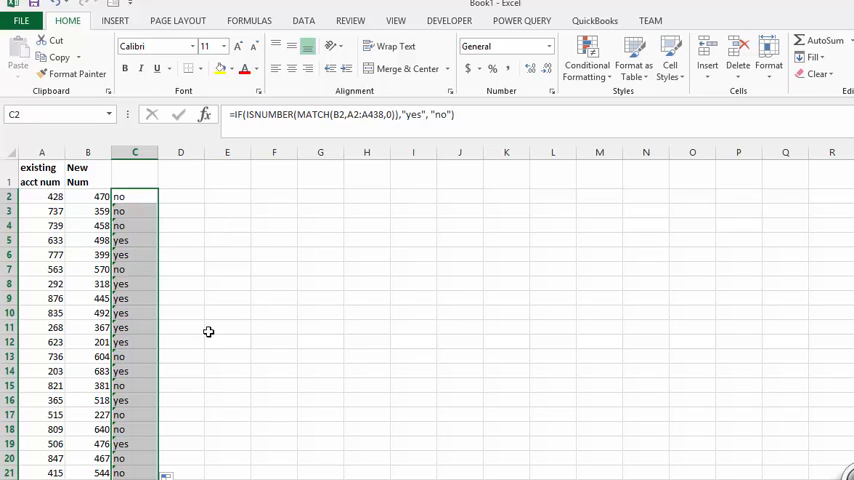